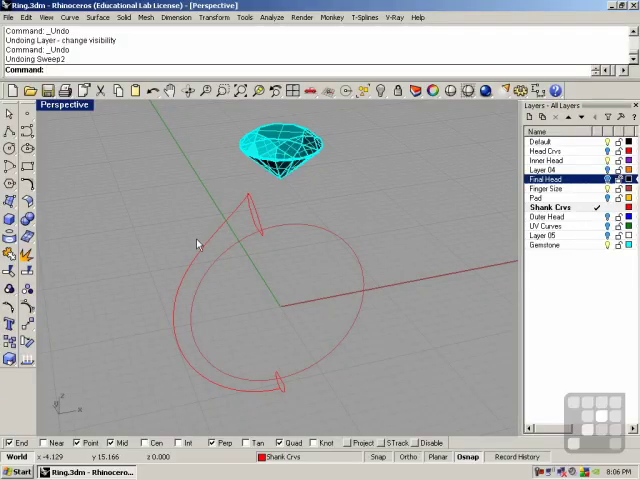
pyautogui.moveTo(285, 304)
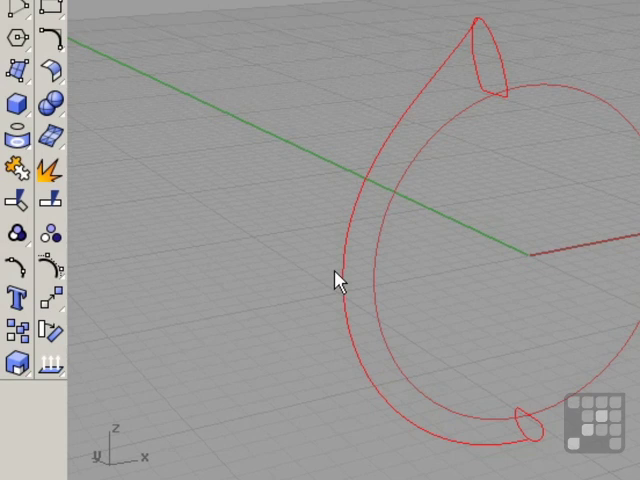
# Step: Join the shank rail curve pieces into a single open rail curve
pyautogui.click(342, 278)
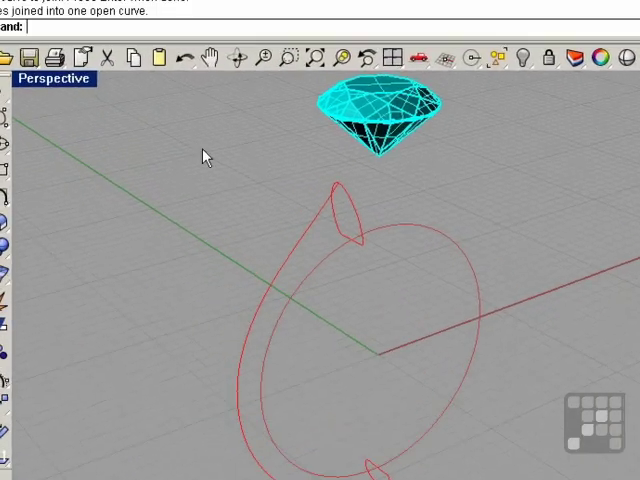
# Step: Sweep the shank profiles along both rails with Maintain height enabled
pyautogui.click(161, 39)
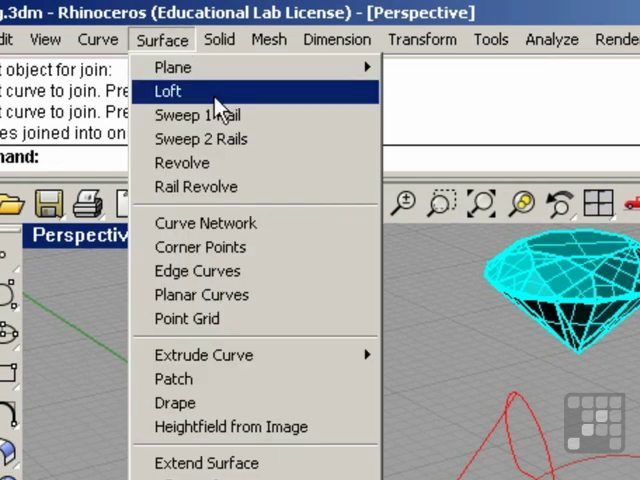
pyautogui.click(169, 92)
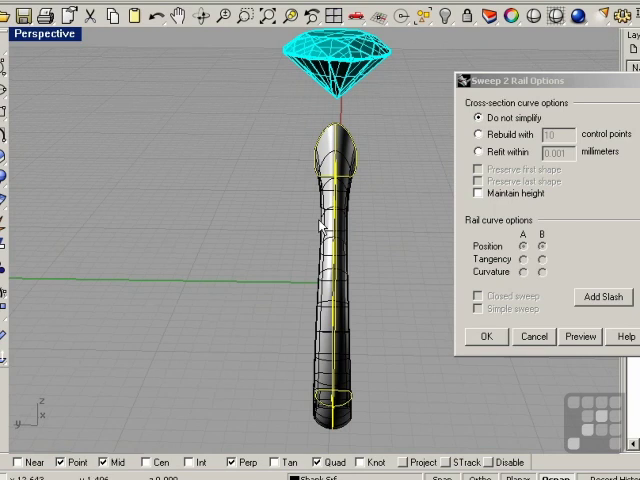
pyautogui.moveTo(332, 233)
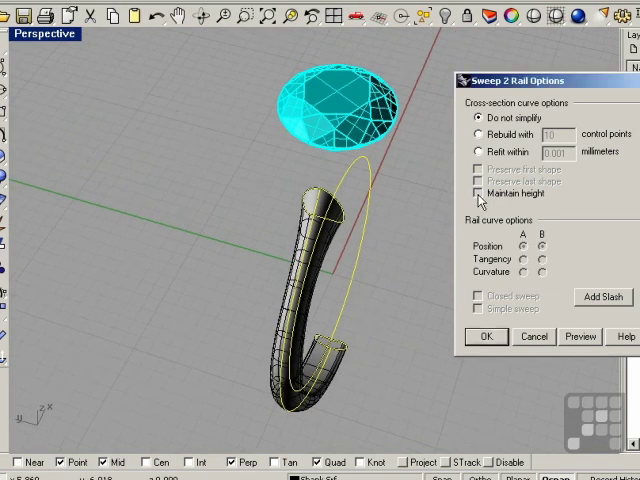
pyautogui.click(476, 194)
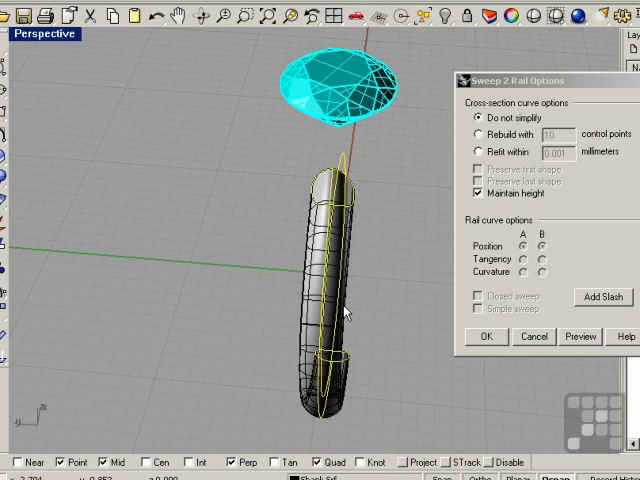
pyautogui.click(487, 336)
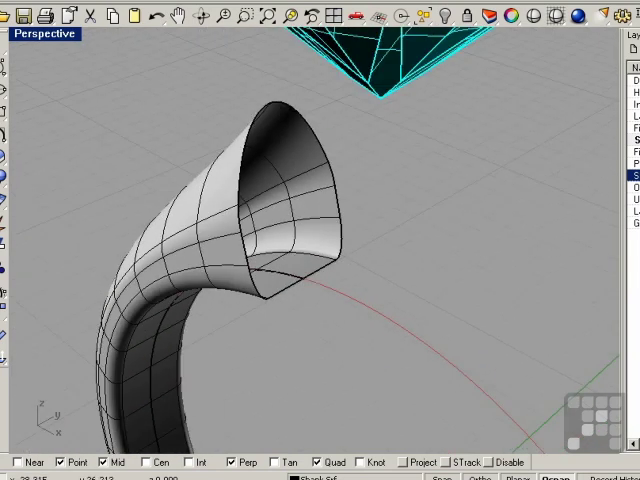
# Step: Display the shank's naked edges and split its flared end edge
pyautogui.click(281, 35)
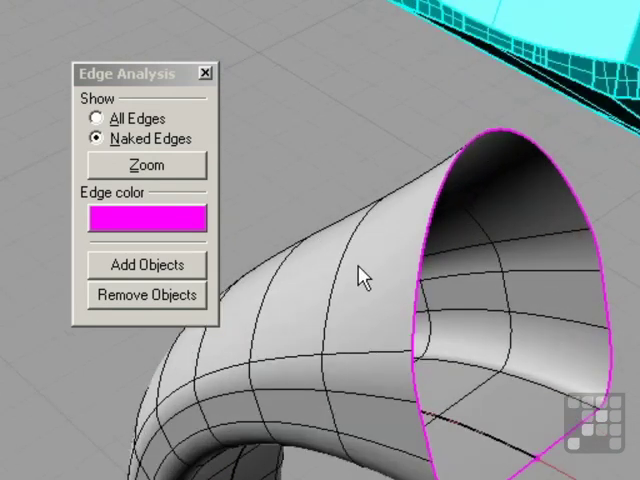
pyautogui.click(281, 35)
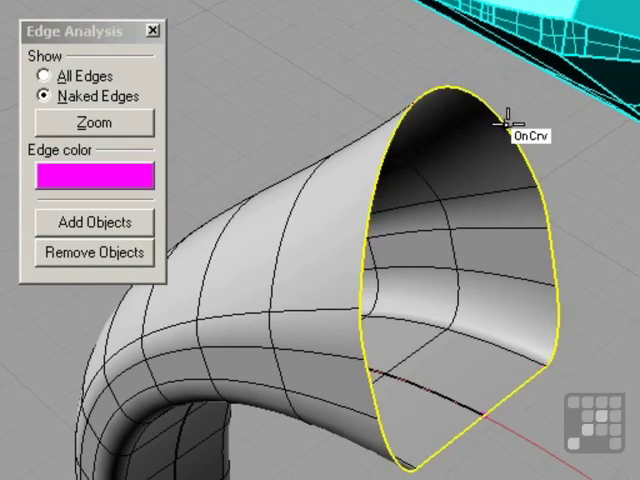
pyautogui.moveTo(423, 85)
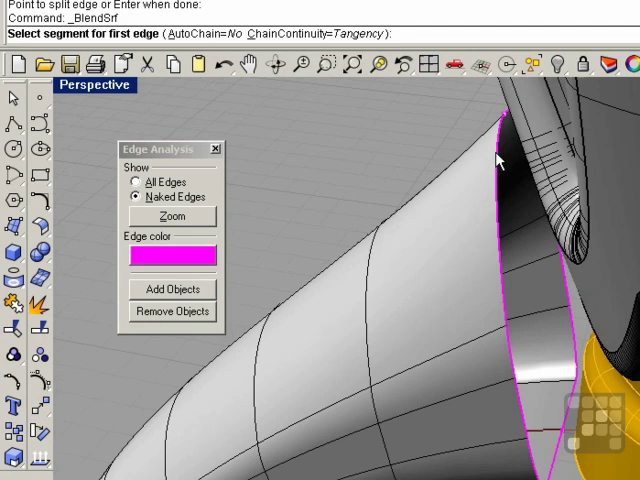
# Step: Blend the shank's end edge to the head base, previewing, with bulge 0.321
pyautogui.click(495, 210)
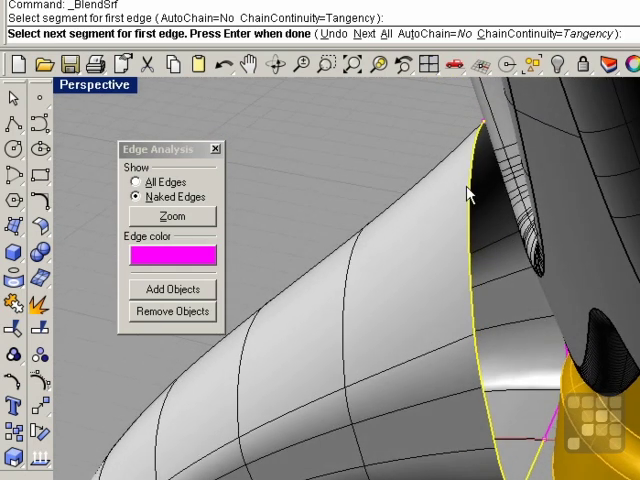
pyautogui.moveTo(481, 180)
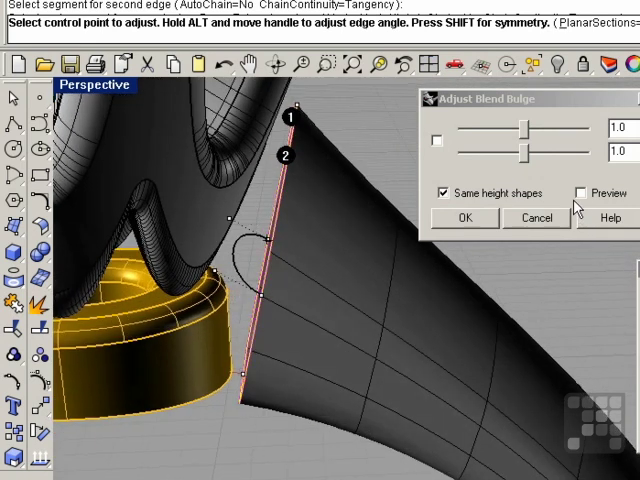
pyautogui.click(580, 192)
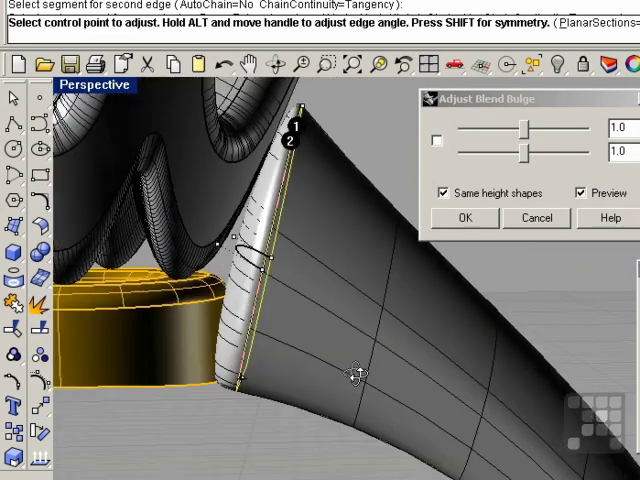
pyautogui.click(444, 193)
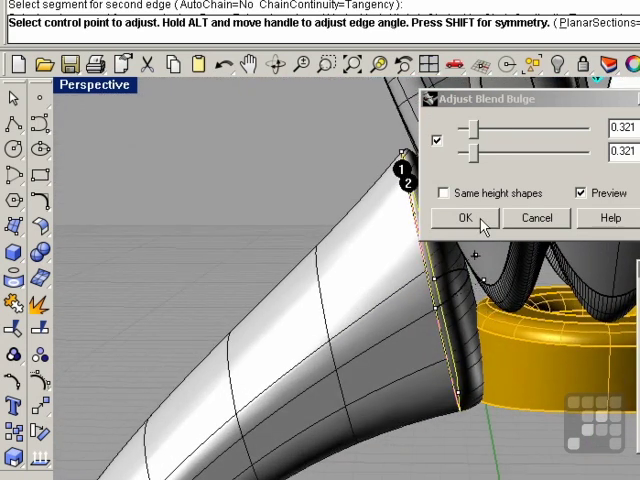
pyautogui.click(463, 218)
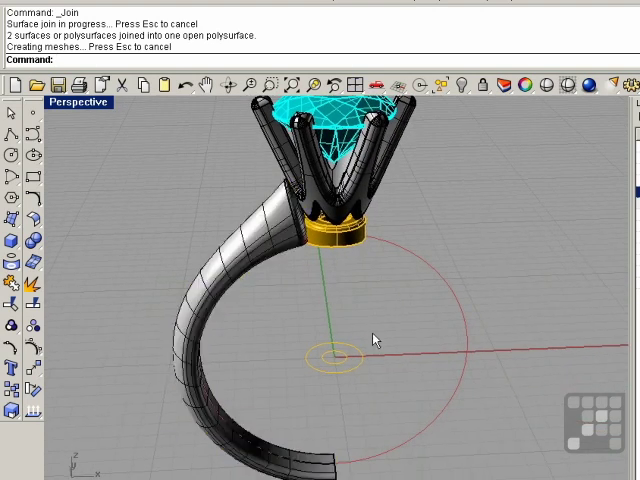
pyautogui.moveTo(298, 265)
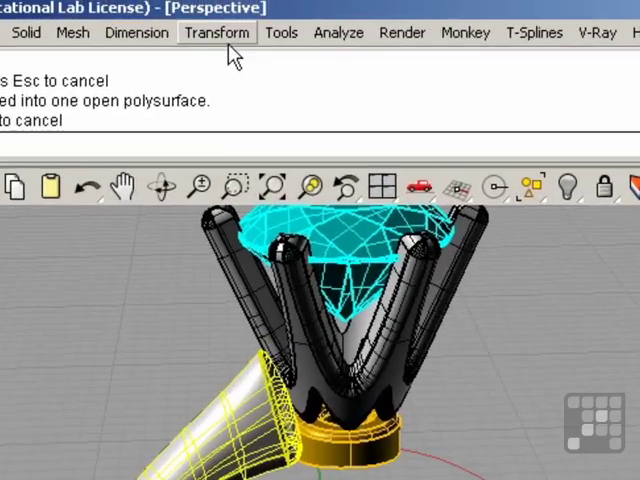
# Step: Mirror the joined shank-and-blend half across the ring's centre plane
pyautogui.click(216, 32)
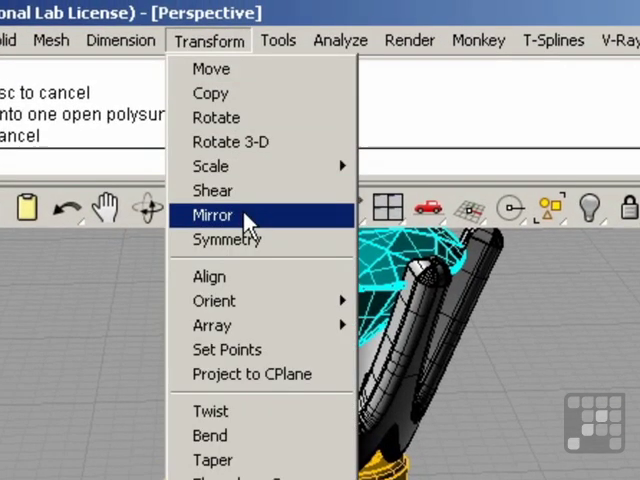
pyautogui.click(211, 215)
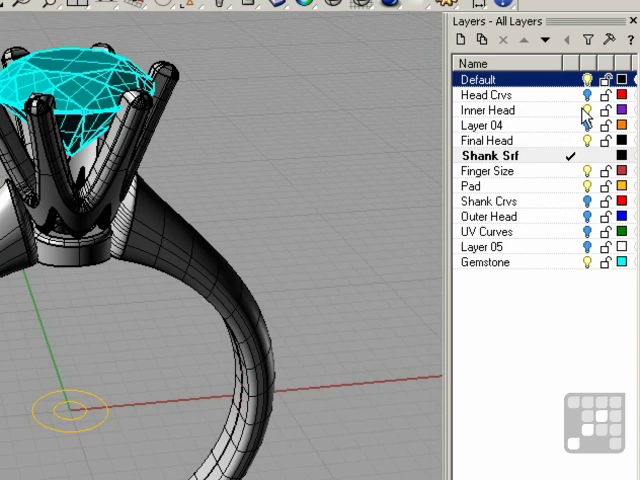
# Step: Join both halves, shade the ring, and orbit to a front view
pyautogui.click(480, 185)
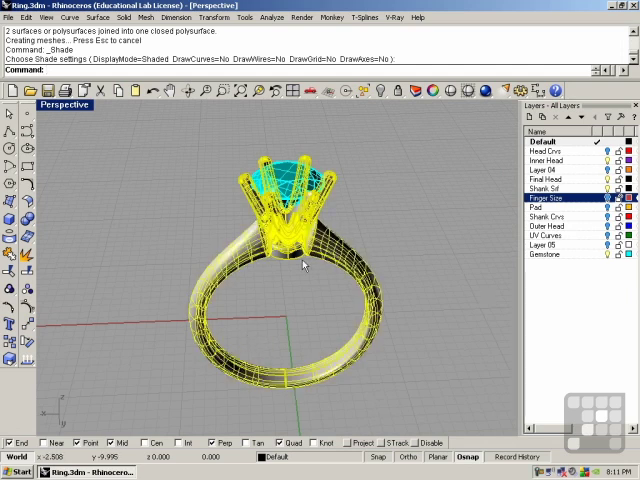
pyautogui.click(266, 17)
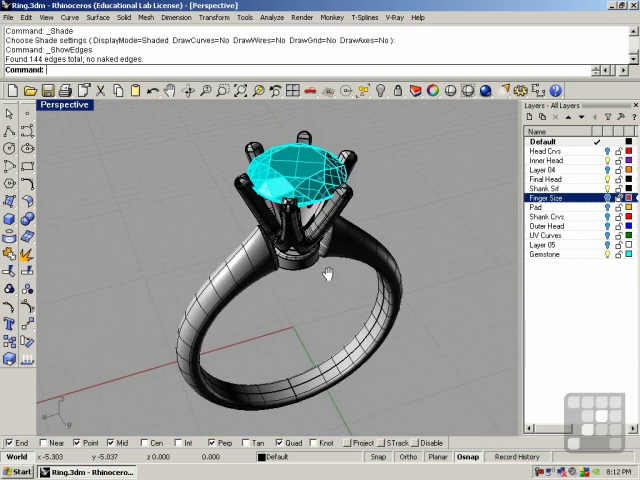
pyautogui.moveTo(325, 275); pyautogui.dragTo(300, 260)
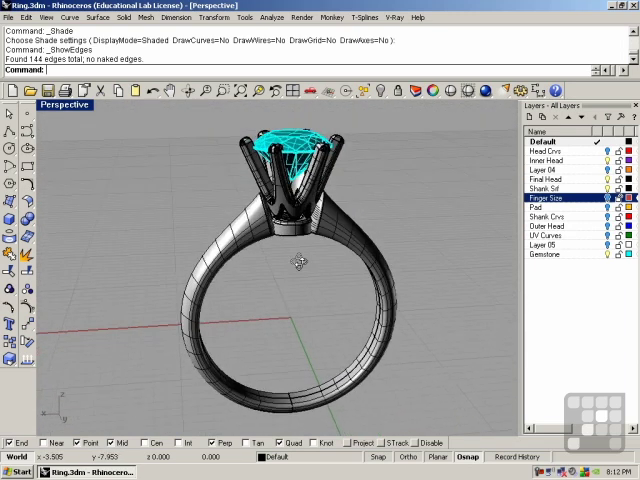